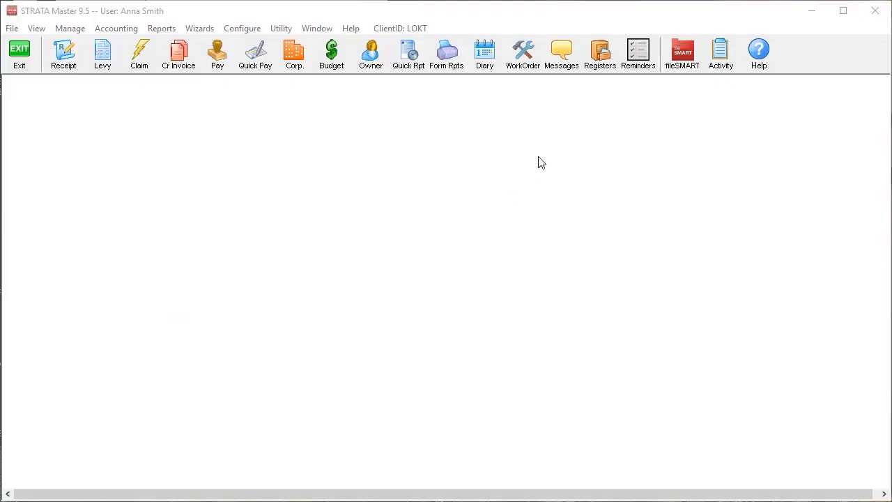
Filter the Reminders list by the detail 'window' to check for existing entries, then close it
left_click(637, 50)
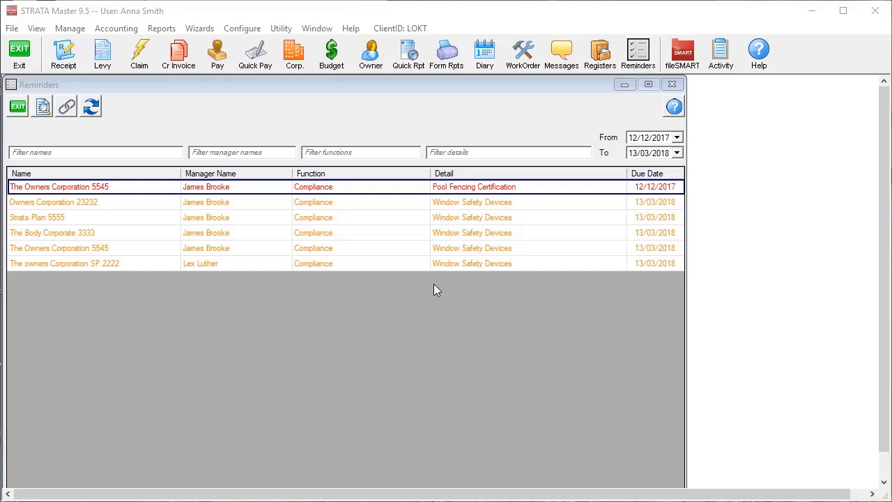
left_click(507, 152)
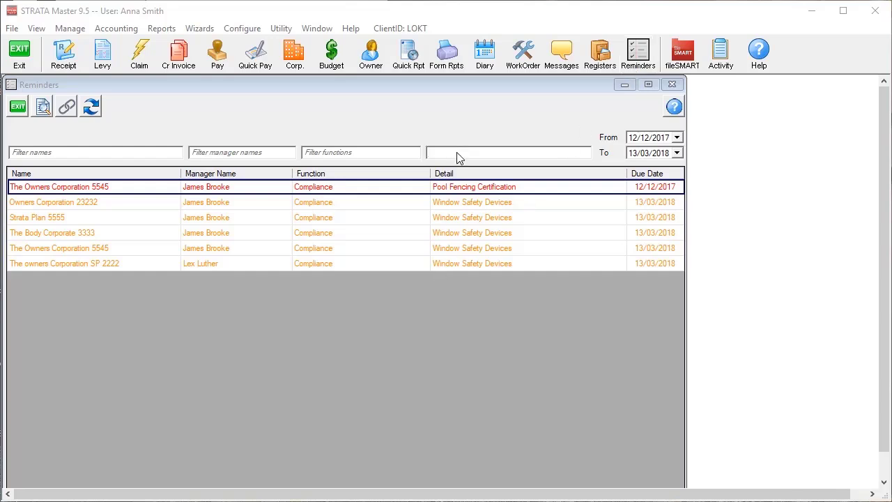
type("window")
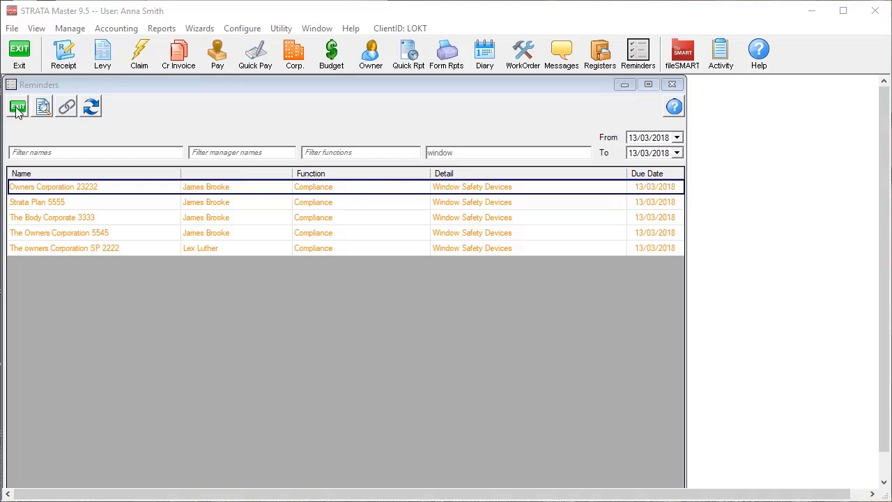
left_click(16, 107)
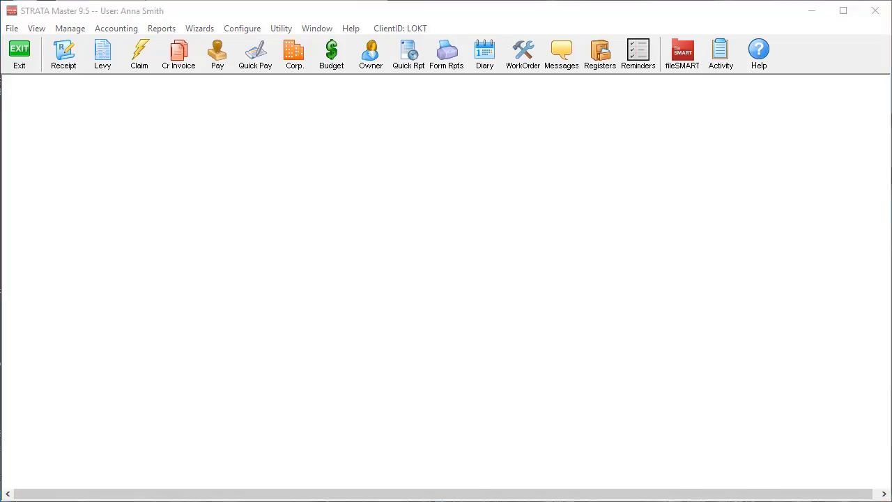
Create a new compliance register type with the description 'Window Safety Devices' and save it
left_click(243, 28)
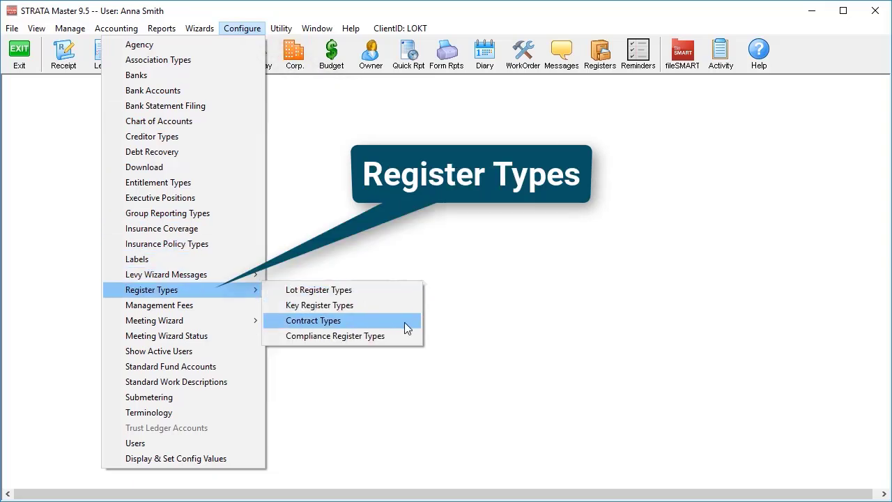
left_click(335, 335)
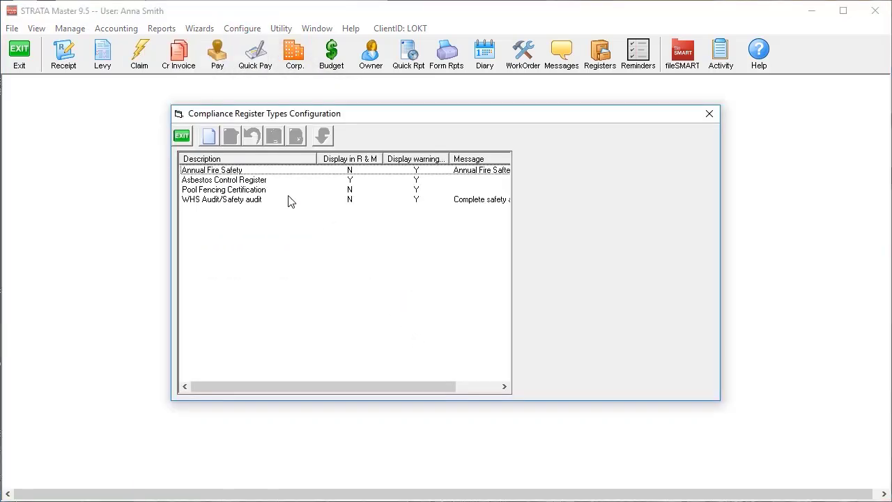
left_click(207, 135)
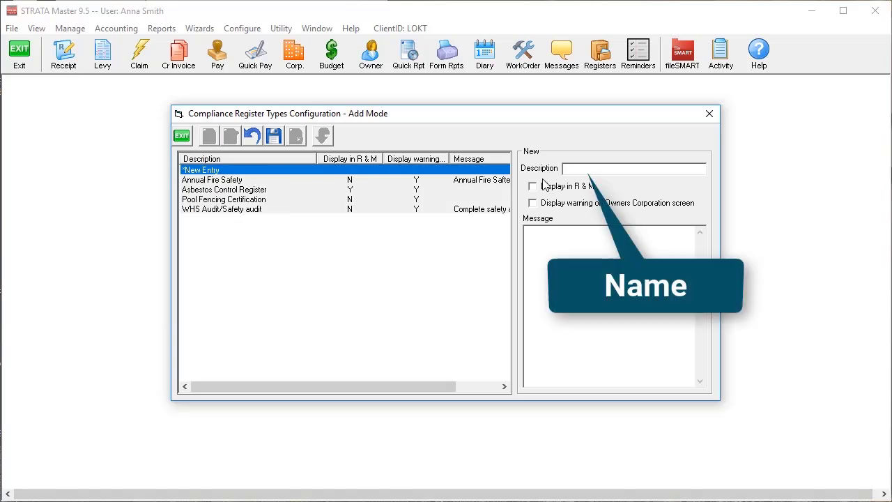
type("Window Safety De")
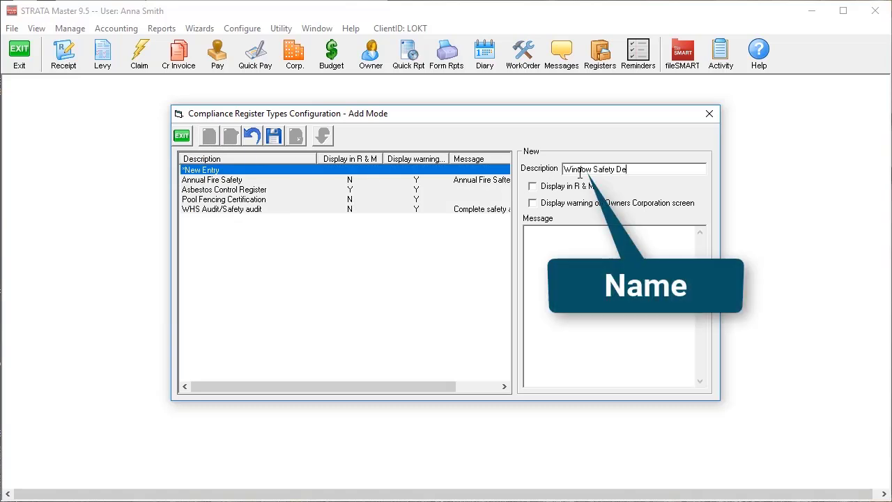
left_click(273, 136)
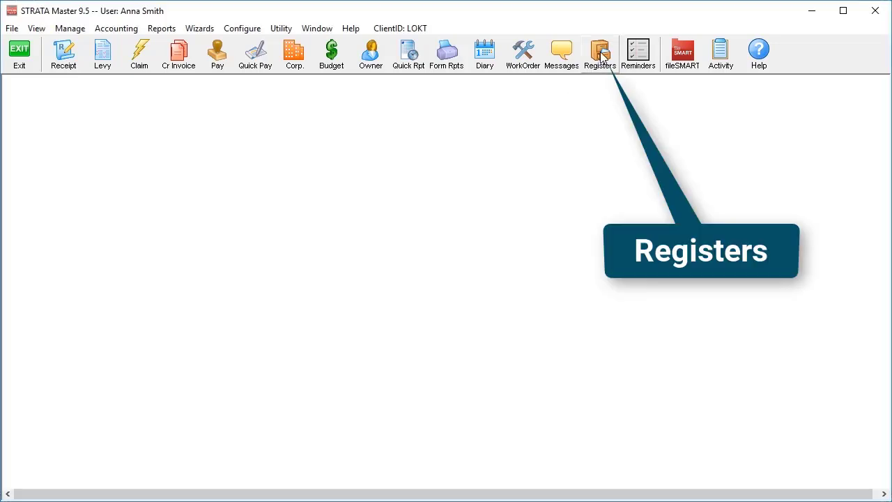
Add a Window Safety Devices row to Strata Plan 4444's compliance register with Betta Slide Doors & Windows, due 13/03/2018, and save
left_click(599, 53)
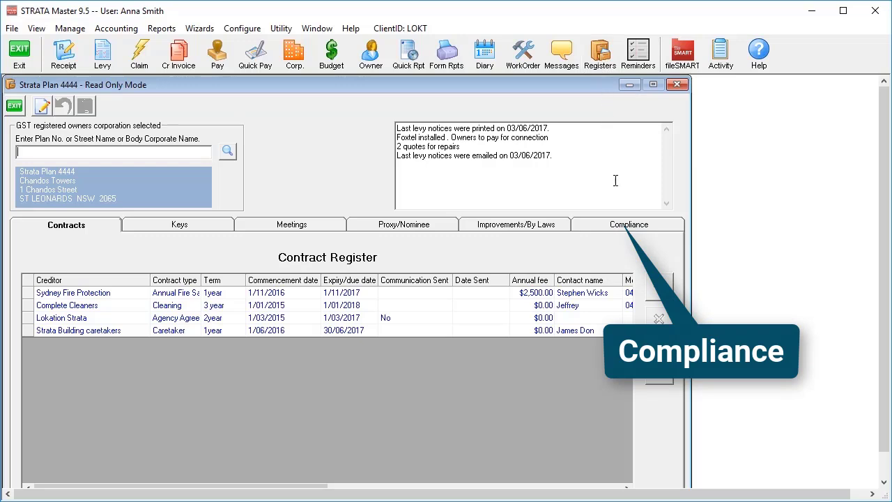
left_click(627, 223)
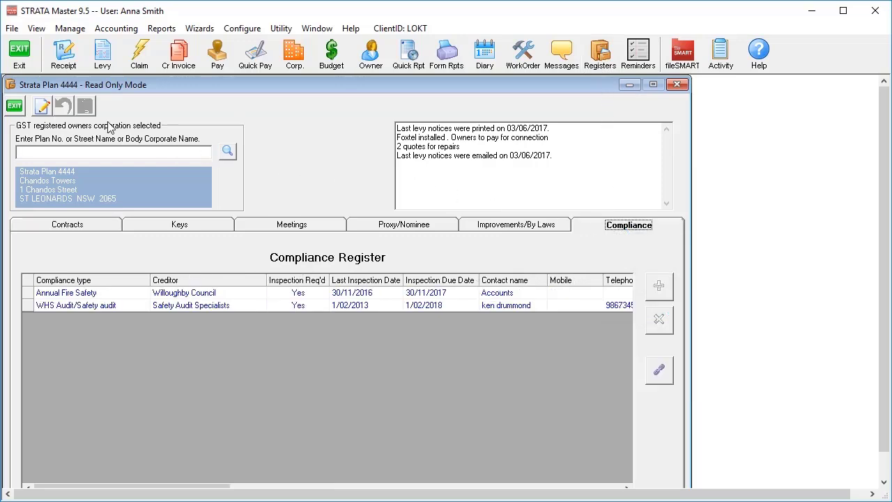
left_click(42, 106)
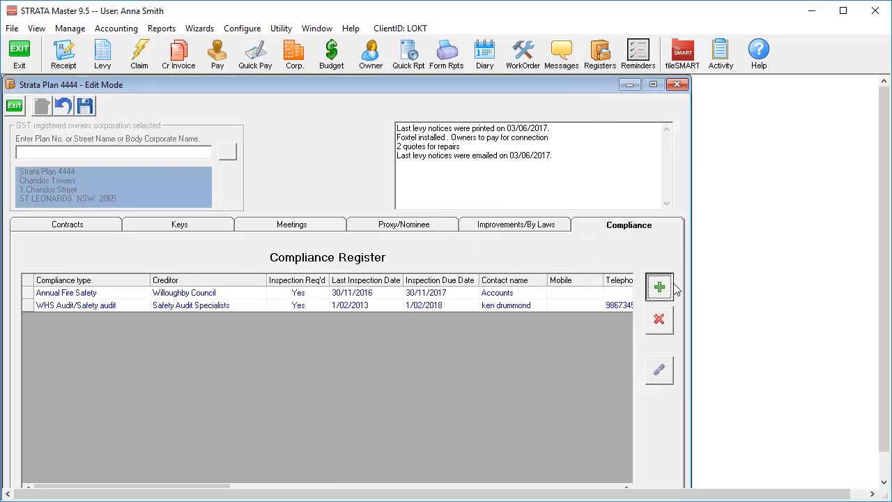
left_click(659, 287)
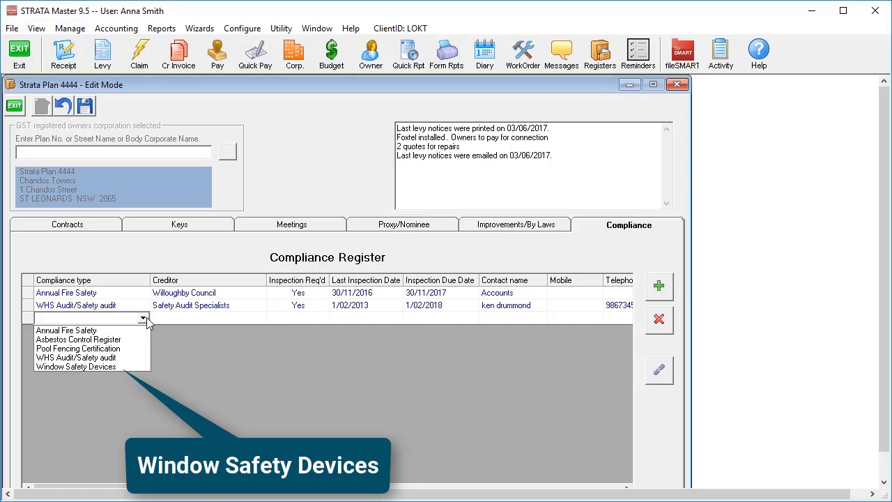
left_click(75, 365)
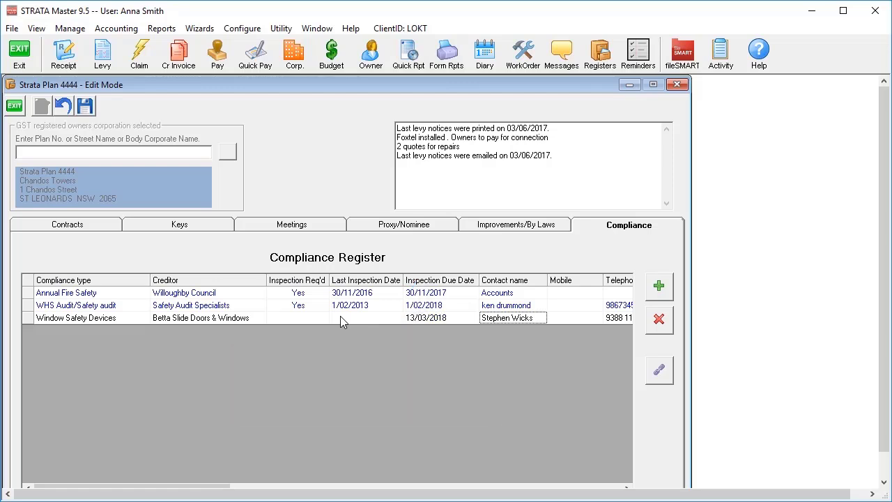
left_click(638, 53)
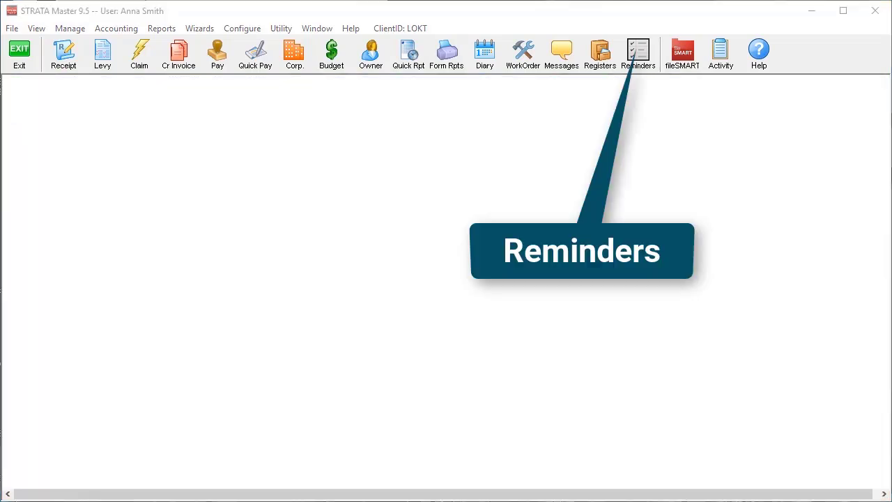
Blank the Window Safety Devices due date and record the note 'Window Safety devices installed on all applicable windows'
left_click(638, 51)
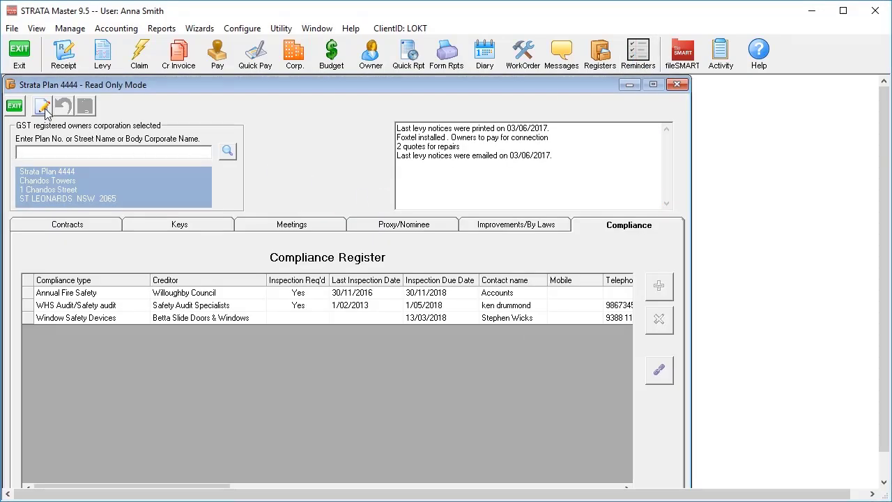
left_click(42, 105)
type("Window Safety devices installed on all applicable w")
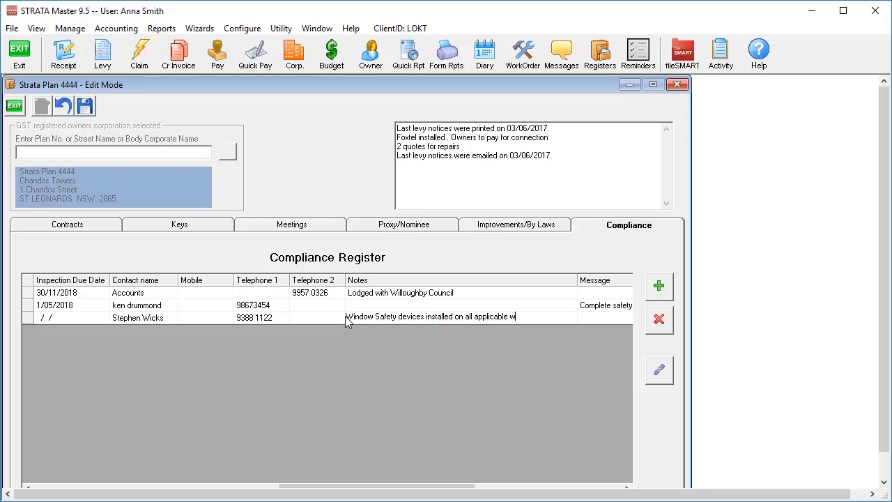
left_click(86, 106)
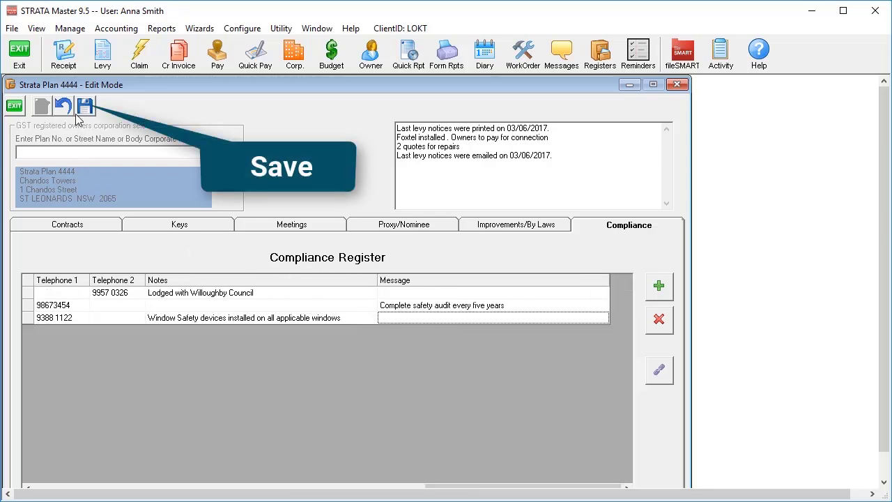